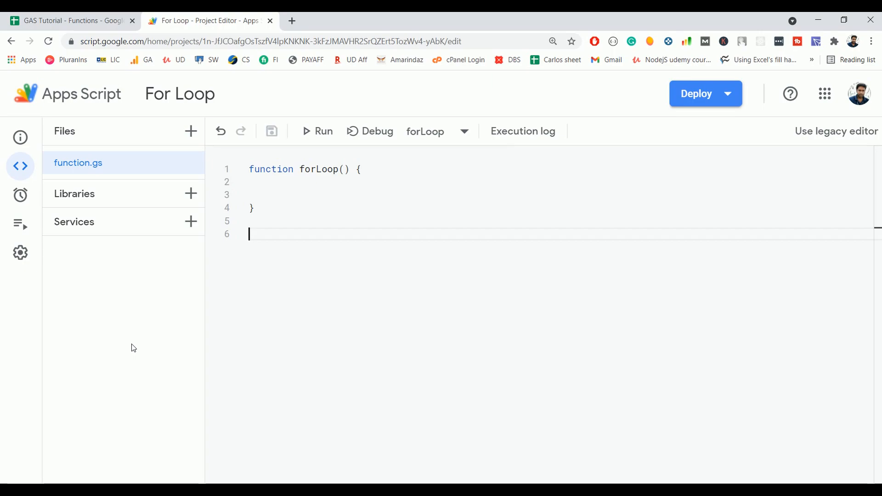
Step: Write the loop header for(var i=0; i < 20; i++) with an empty body inside forLoop
{"action": "left_click", "coordinate": [329, 189]}
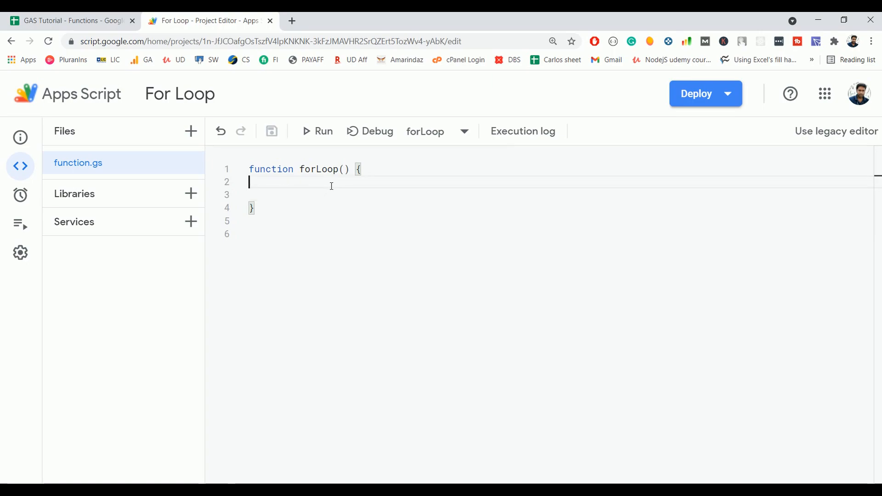
{"action": "type", "text": "for("}
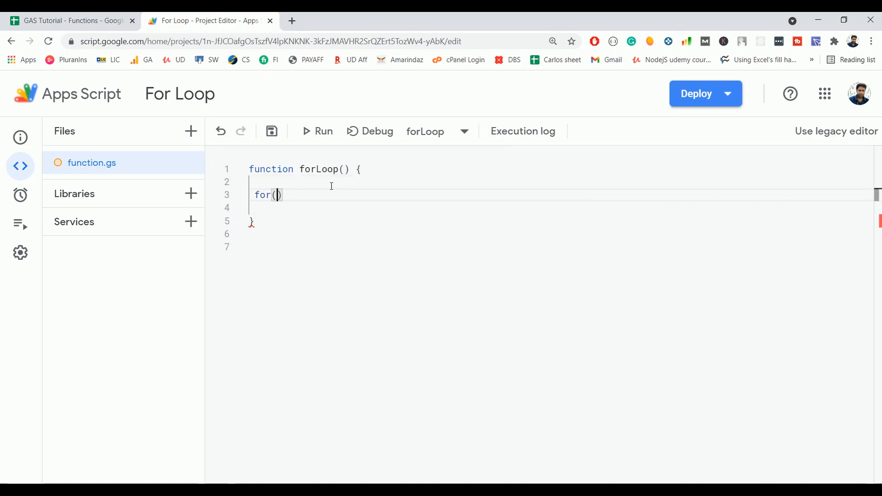
{"action": "type", "text": "var"}
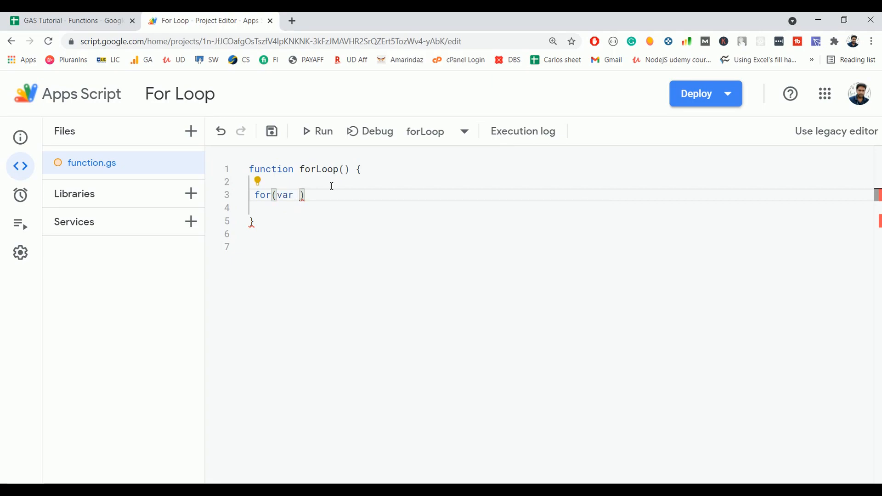
{"action": "type", "text": "i="}
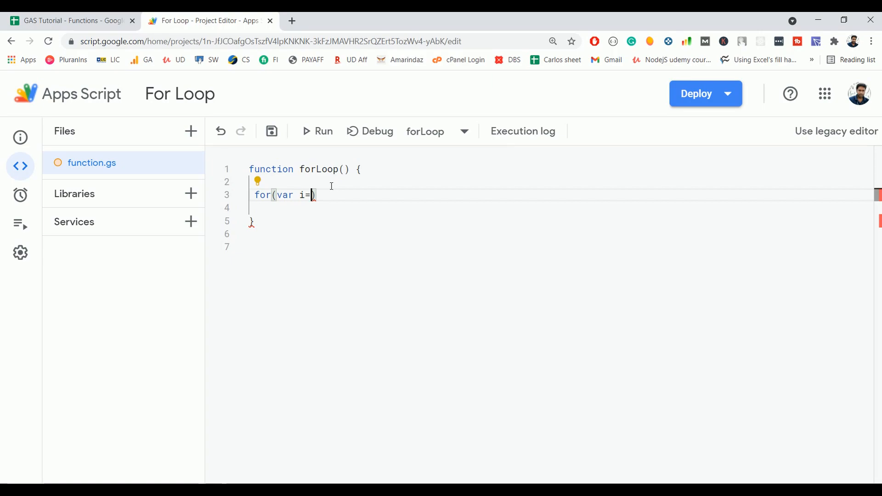
{"action": "type", "text": "0"}
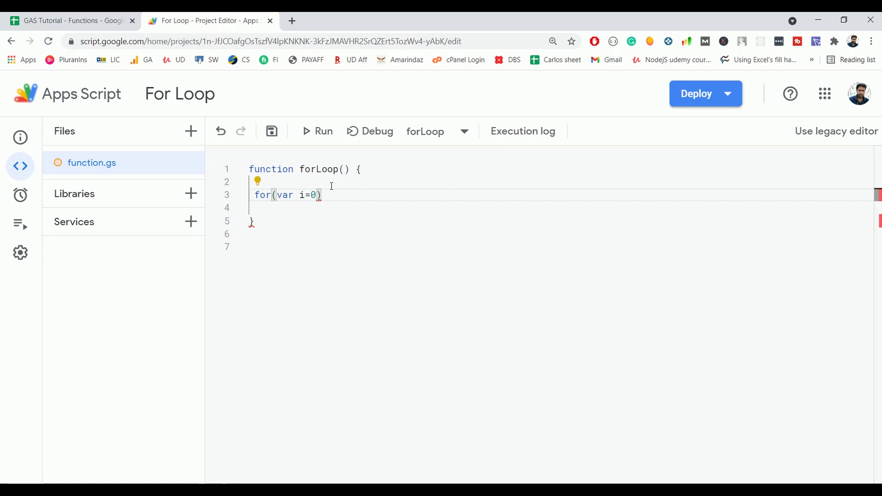
{"action": "type", "text": ";"}
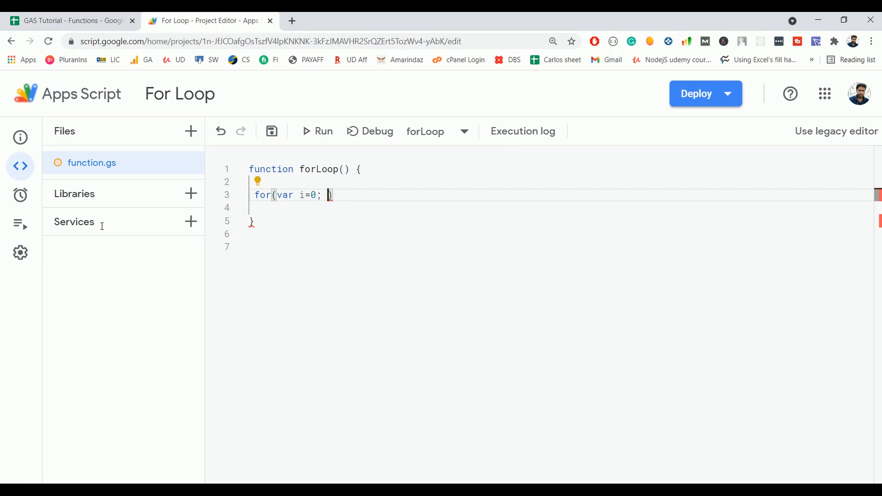
{"action": "type", "text": "i"}
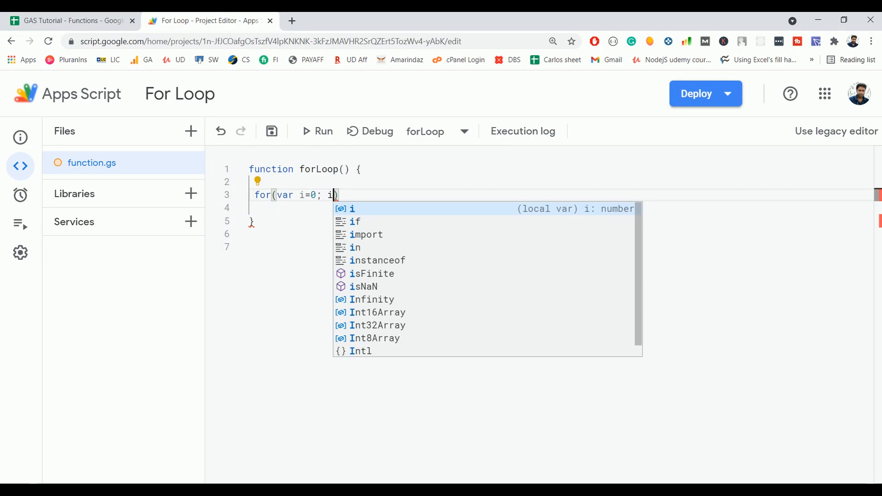
{"action": "type", "text": "<"}
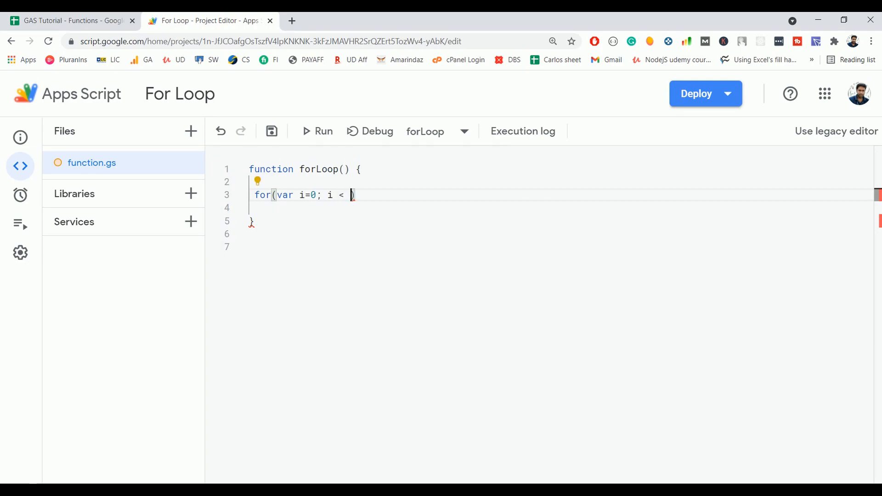
{"action": "type", "text": "20)"}
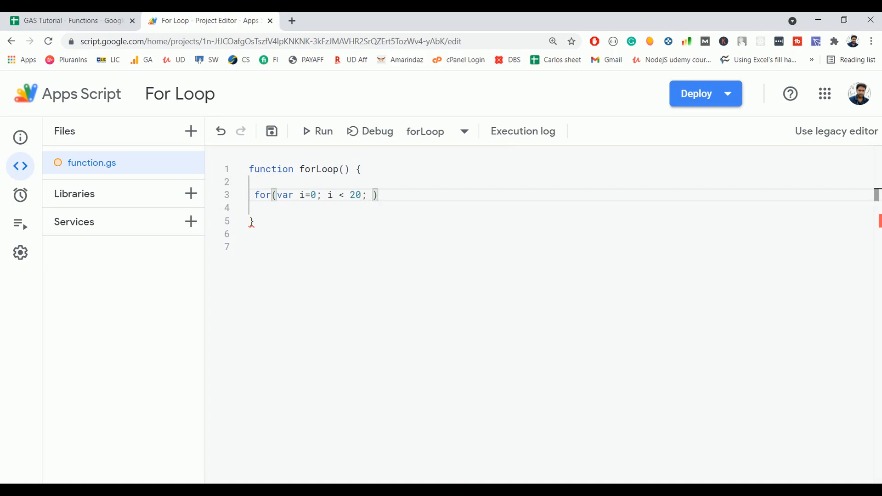
{"action": "type", "text": "i++"}
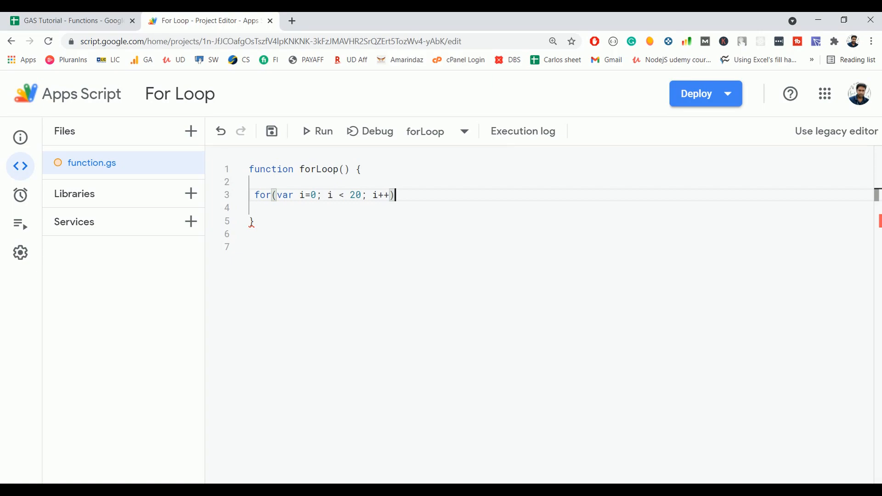
{"action": "type", "text": "{"}
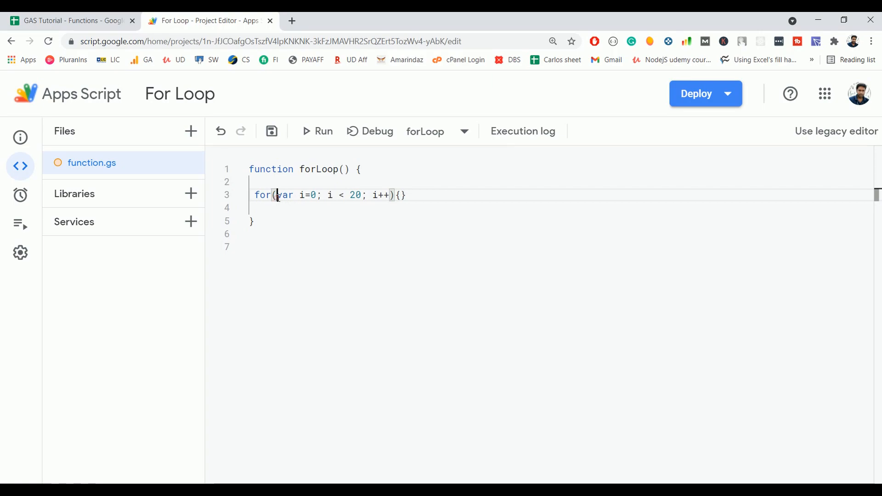
{"action": "left_click_drag", "start_coordinate": [275, 195], "coordinate": [389, 194]}
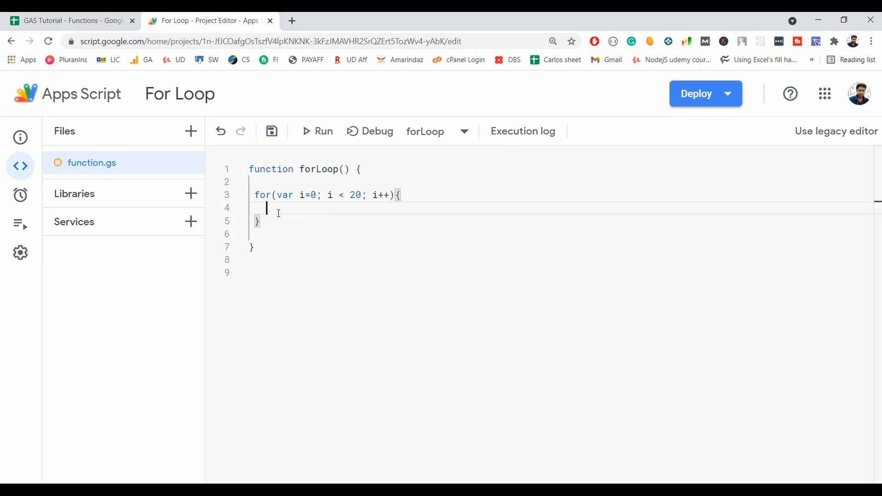
{"action": "mouse_move", "coordinate": [303, 215]}
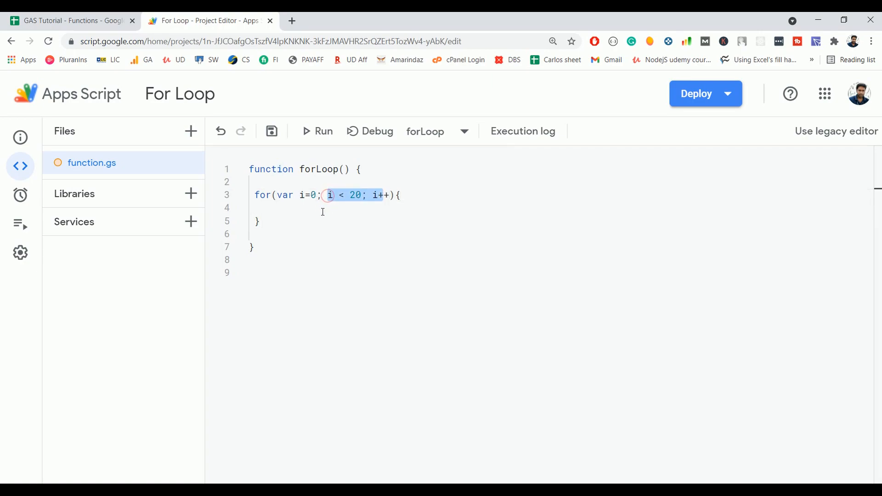
Step: Make the loop body call Logger.log("The value of i is " + i)
{"action": "type", "text": "Logger.log"}
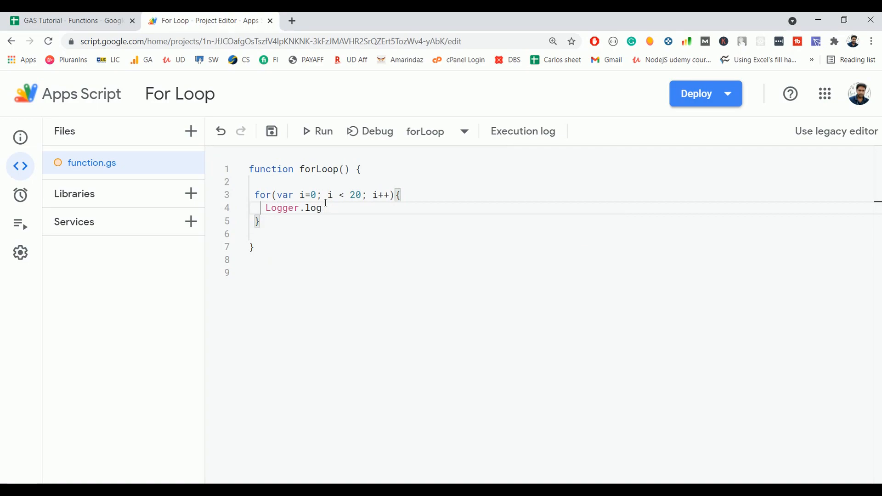
{"action": "type", "text": "(\"Tje"}
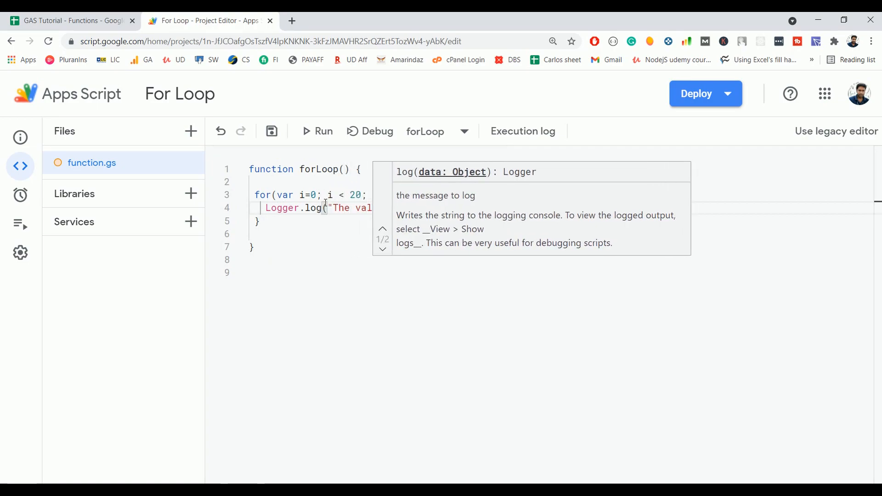
{"action": "type", "text": "i++){"}
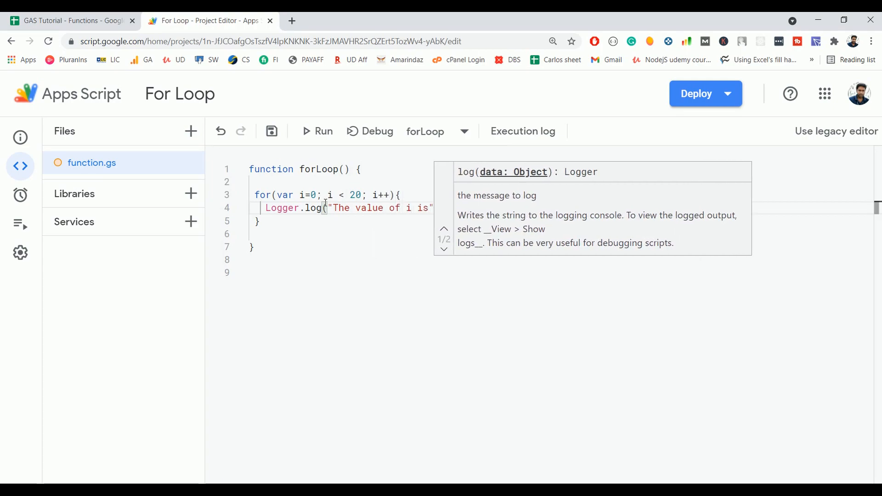
{"action": "left_click", "coordinate": [331, 255]}
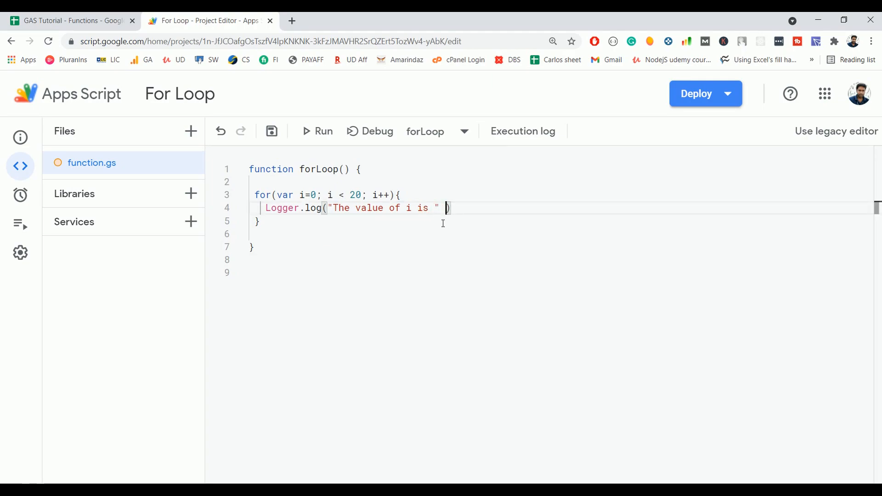
{"action": "type", "text": "+i"}
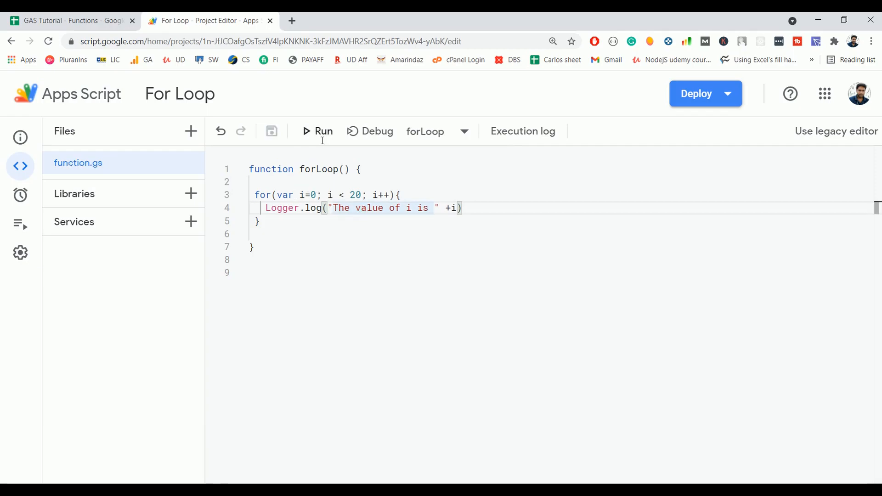
Step: Run forLoop and scroll the Execution log showing values 0 through 19
{"action": "left_click", "coordinate": [318, 131]}
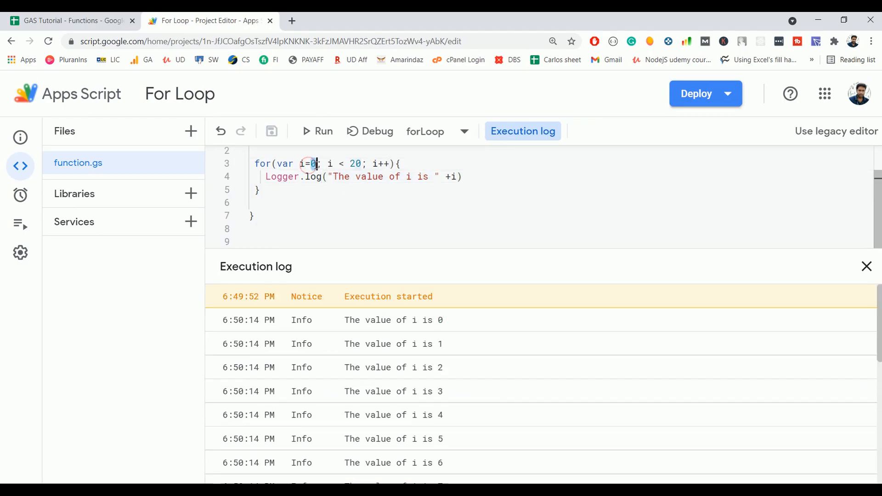
{"action": "scroll", "scroll_direction": "down", "scroll_amount": 3}
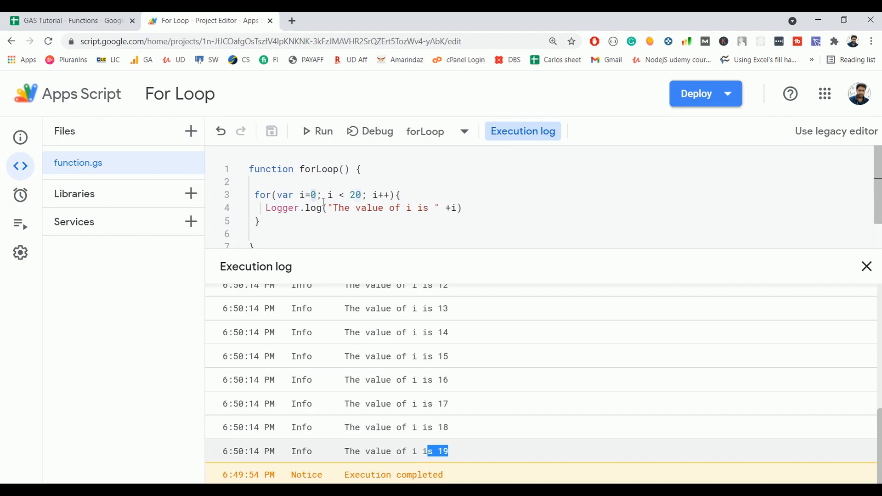
{"action": "mouse_move", "coordinate": [346, 195]}
{"action": "type", "text": "="}
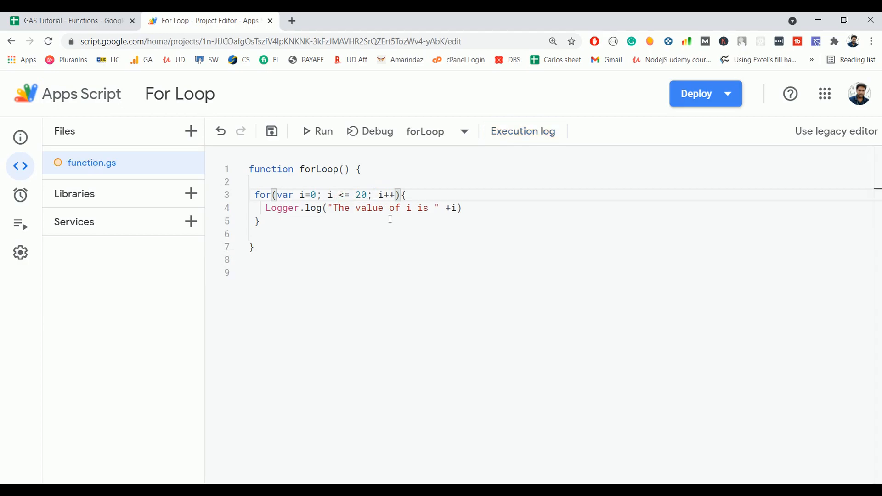
Step: Rerun forLoop with the loop condition set to i <= 20
{"action": "left_click", "coordinate": [311, 132]}
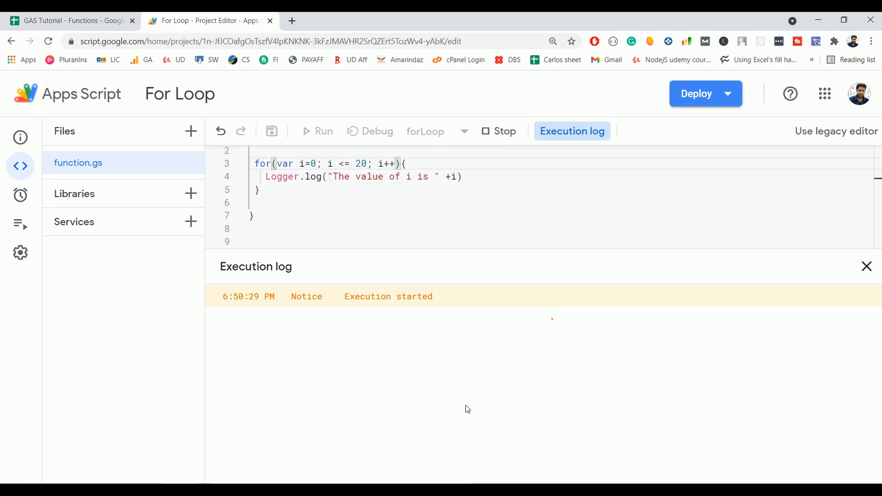
{"action": "left_click", "coordinate": [867, 267]}
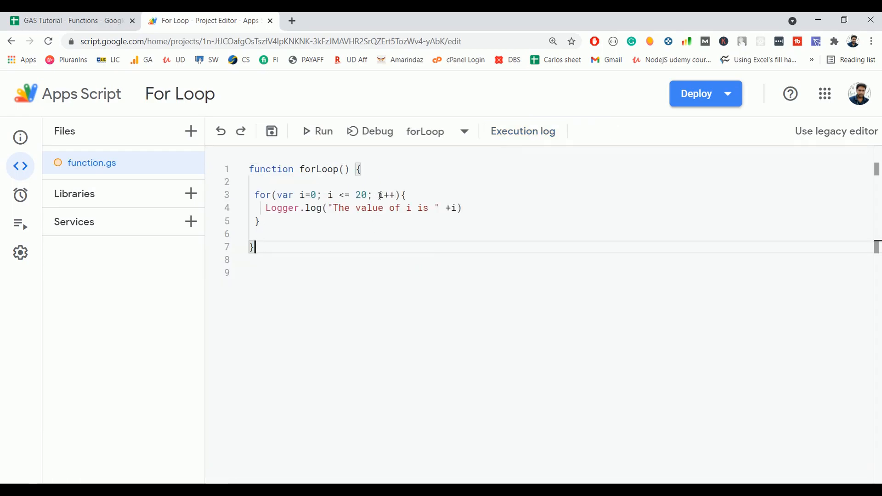
Step: Change the increment to i=i+2, run forLoop, and review the logged even values 0–20
{"action": "key", "text": "Backspace"}
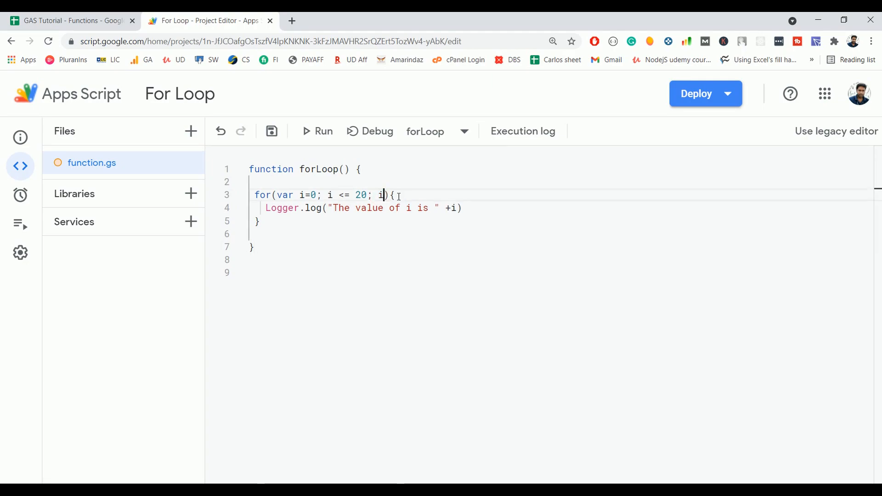
{"action": "type", "text": "="}
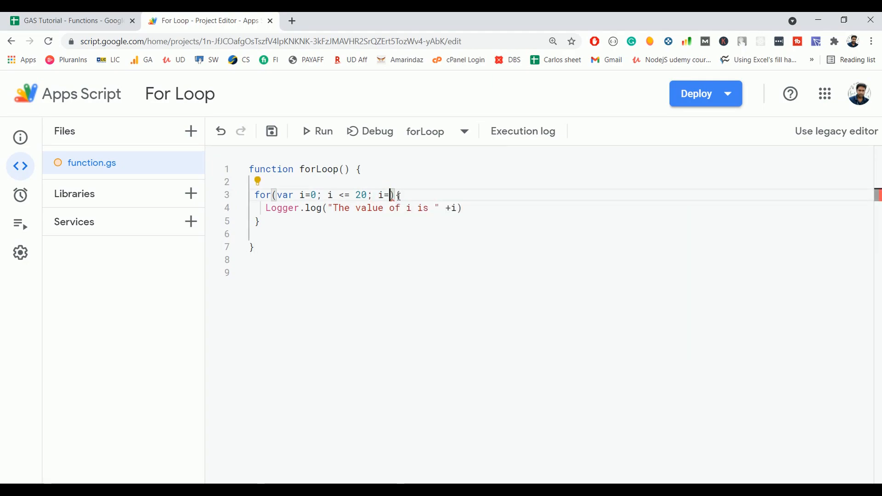
{"action": "type", "text": "i+2"}
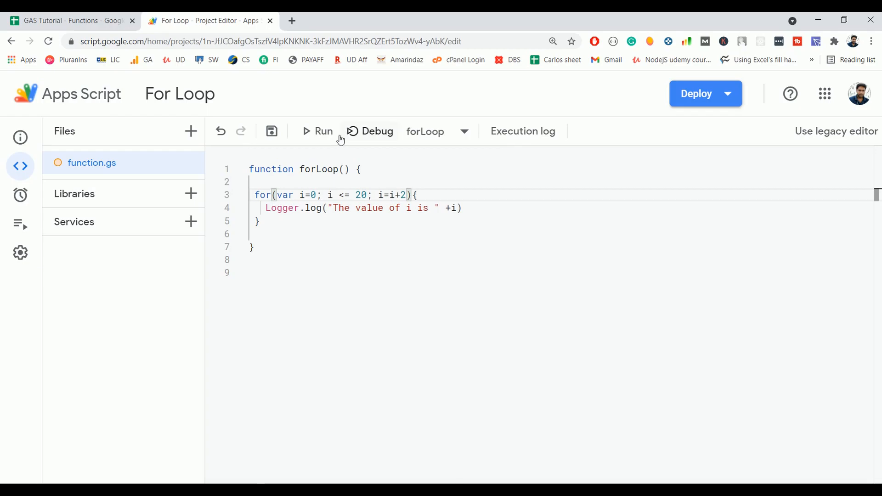
{"action": "left_click", "coordinate": [323, 132]}
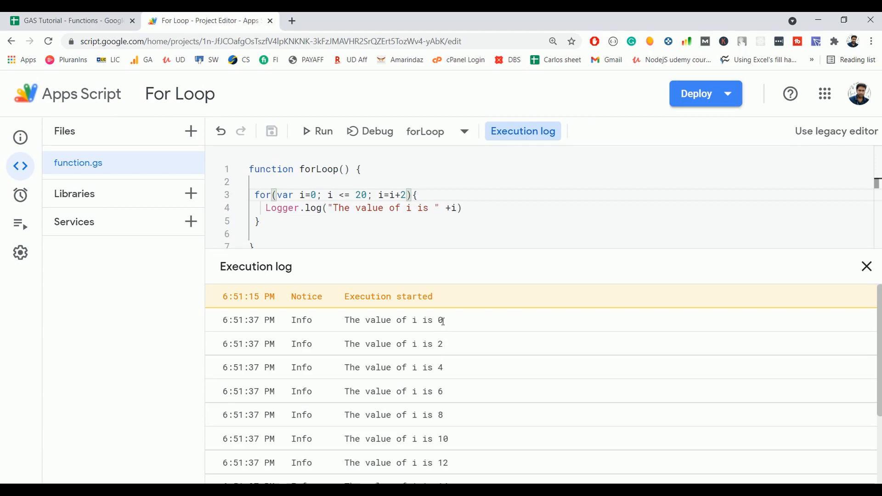
{"action": "mouse_move", "coordinate": [448, 325]}
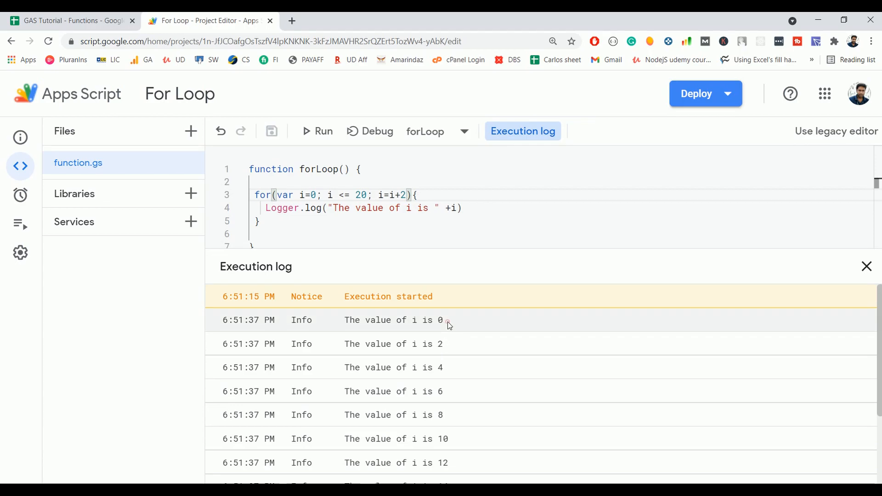
{"action": "double_click", "coordinate": [440, 320]}
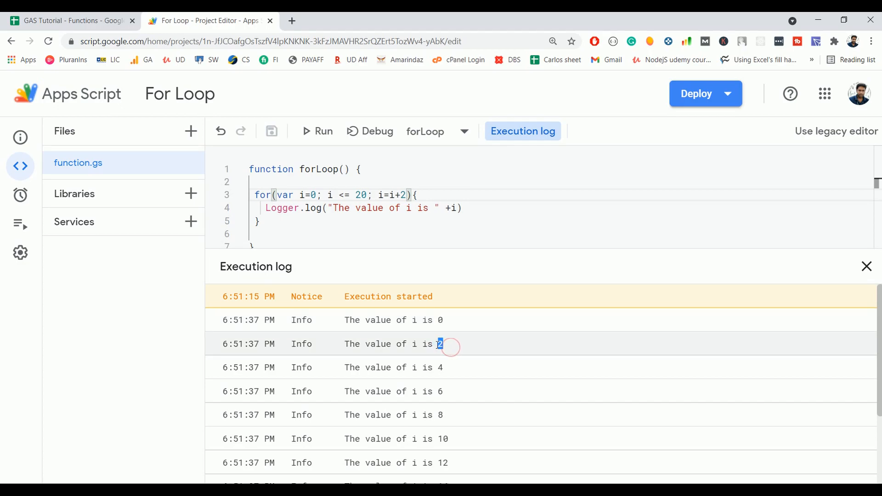
{"action": "scroll", "scroll_direction": "down", "scroll_amount": 3}
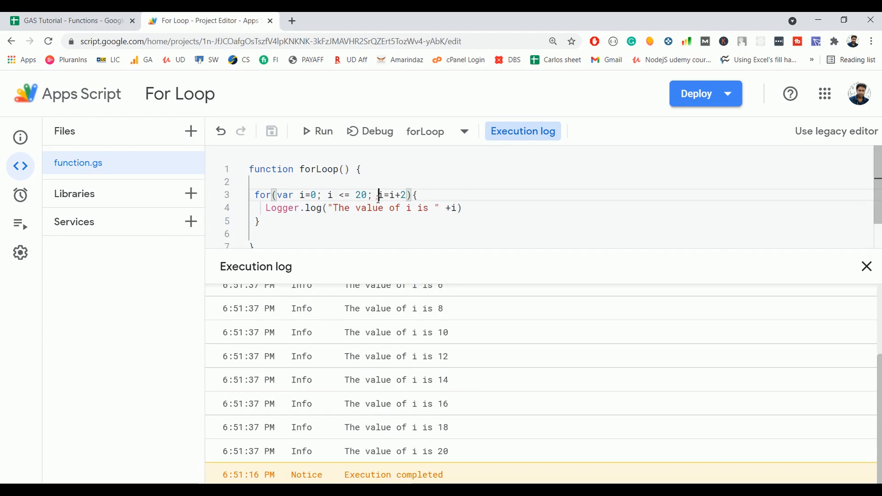
{"action": "double_click", "coordinate": [390, 195]}
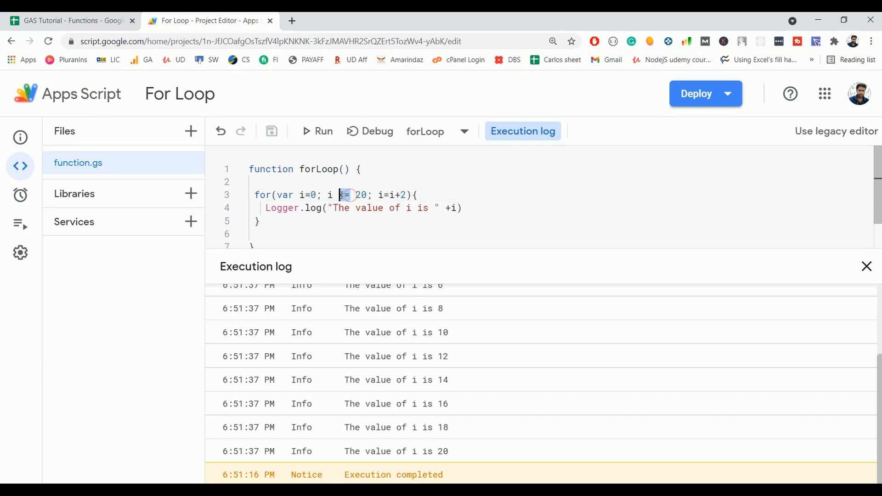
Step: Make the loop count down with i > -20 and i--, run it, and check values to -19
{"action": "left_click", "coordinate": [866, 266]}
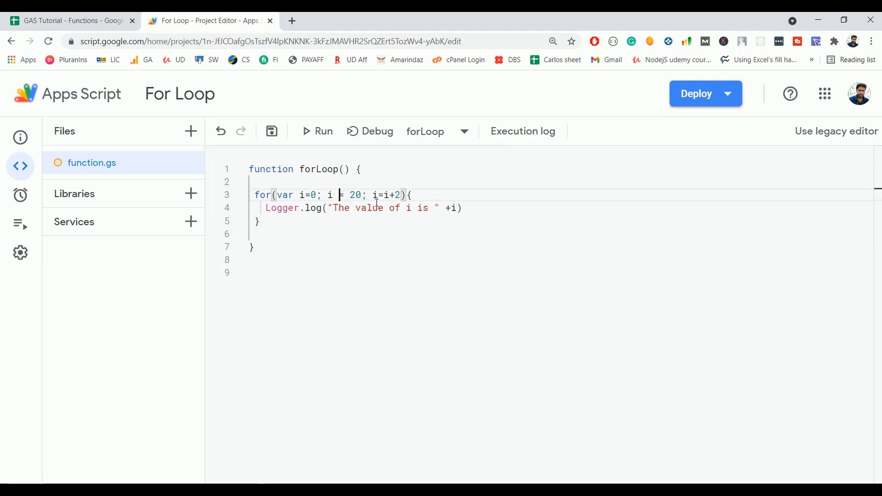
{"action": "type", "text": ">"}
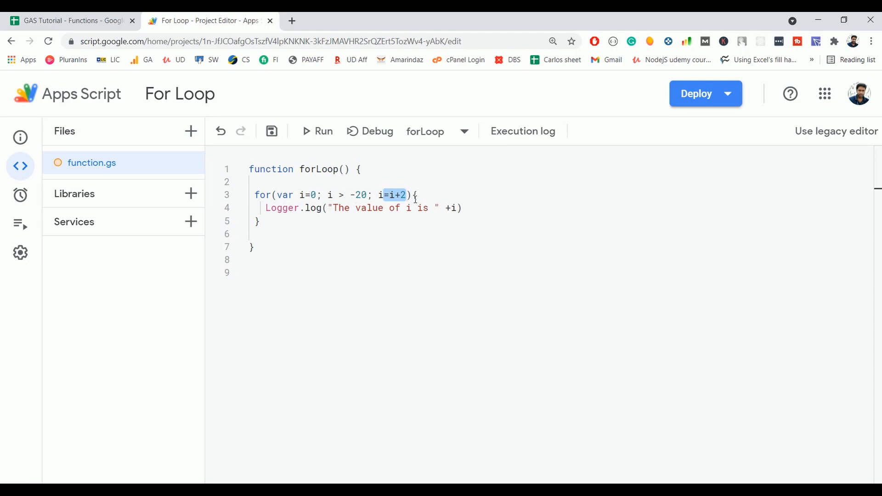
{"action": "type", "text": "i--"}
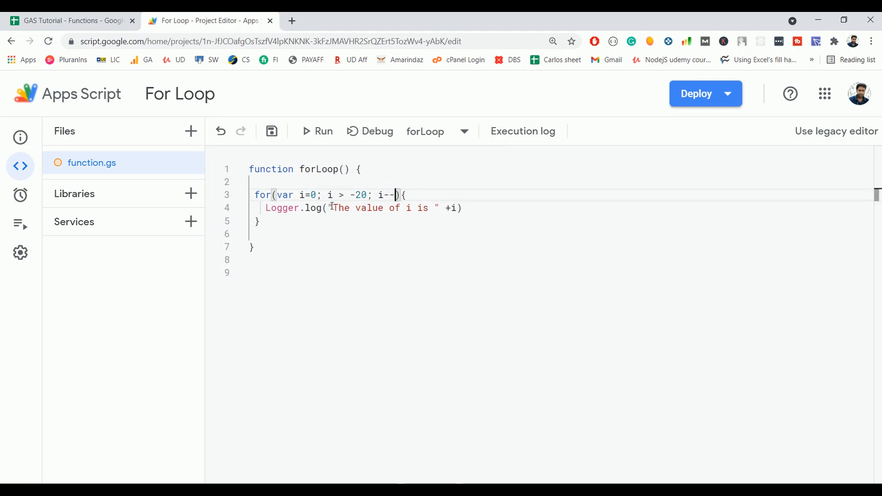
{"action": "left_click", "coordinate": [317, 132]}
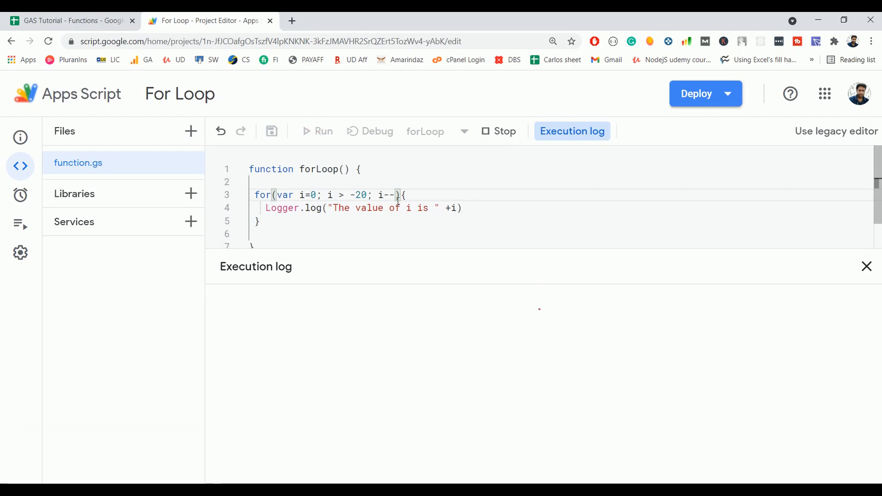
{"action": "left_click", "coordinate": [317, 131]}
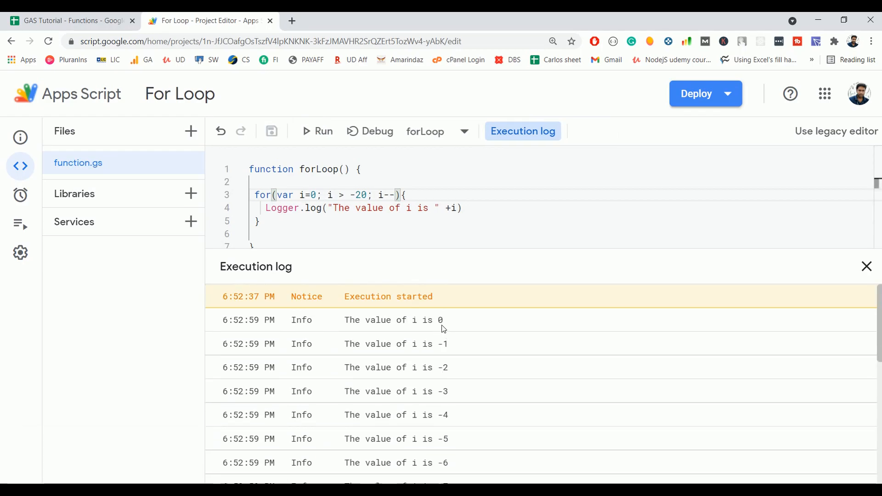
{"action": "mouse_move", "coordinate": [436, 323]}
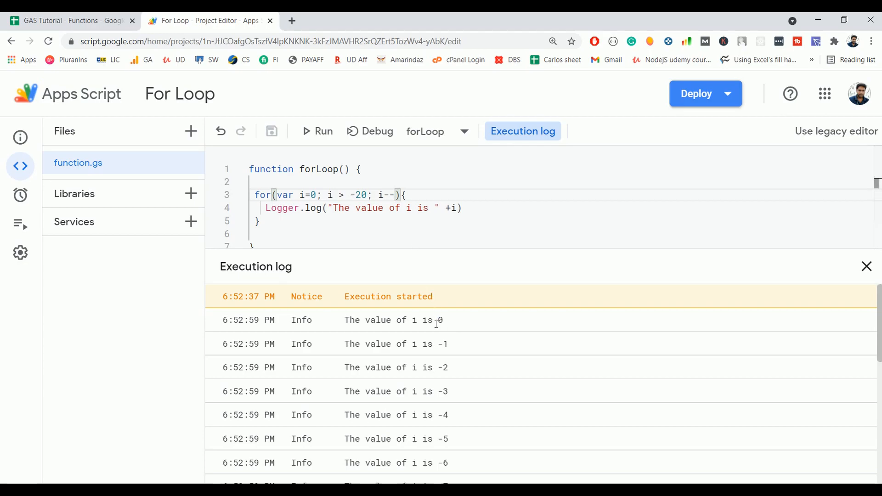
{"action": "mouse_move", "coordinate": [463, 350]}
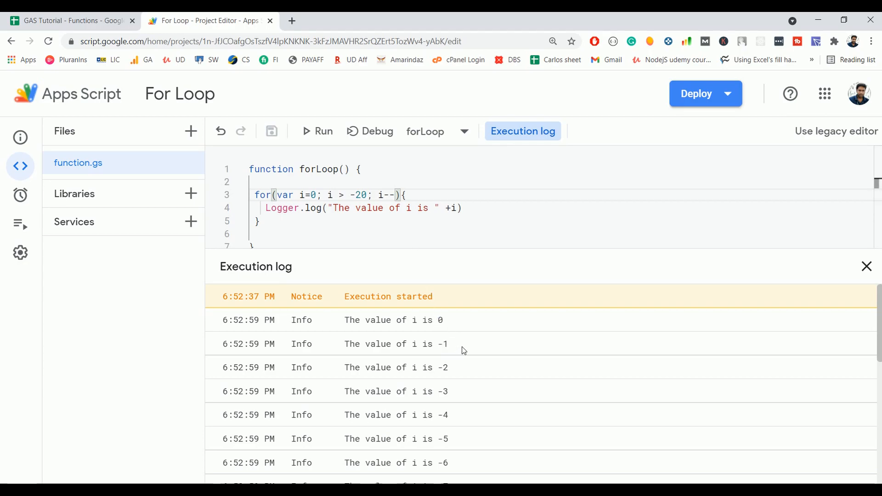
{"action": "mouse_move", "coordinate": [448, 328]}
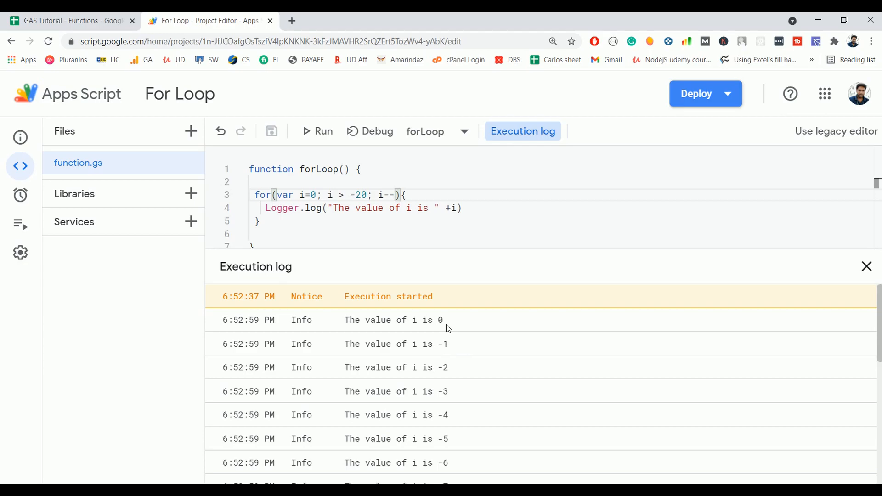
{"action": "scroll", "scroll_direction": "down", "scroll_amount": 3}
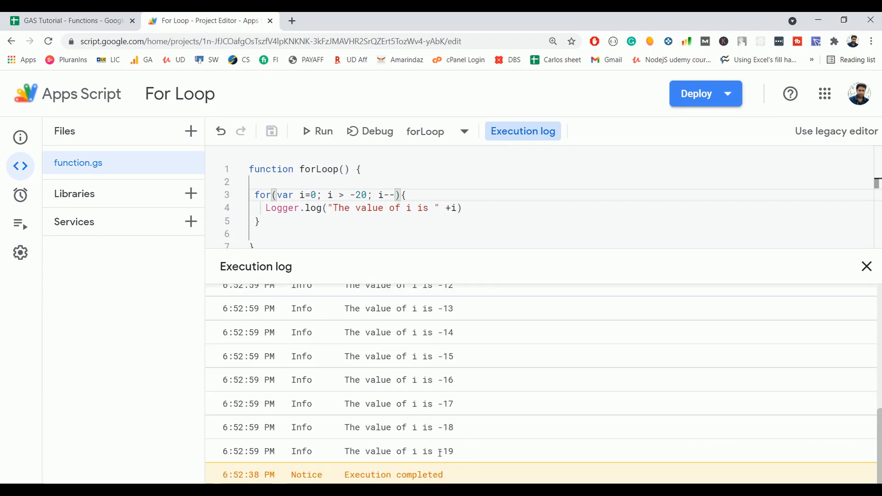
{"action": "mouse_move", "coordinate": [466, 386]}
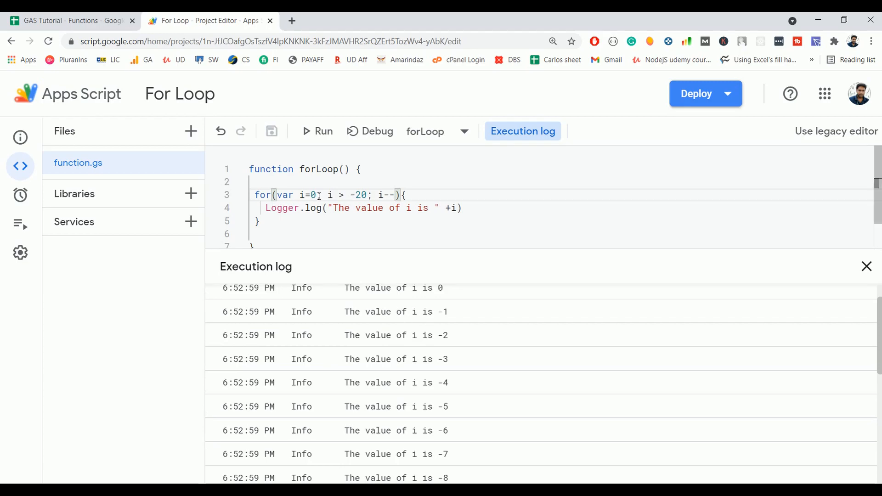
Step: Move var i=0 before the loop, leaving for(; i > -20; i--), and rerun it
{"action": "left_click_drag", "start_coordinate": [276, 195], "coordinate": [400, 195]}
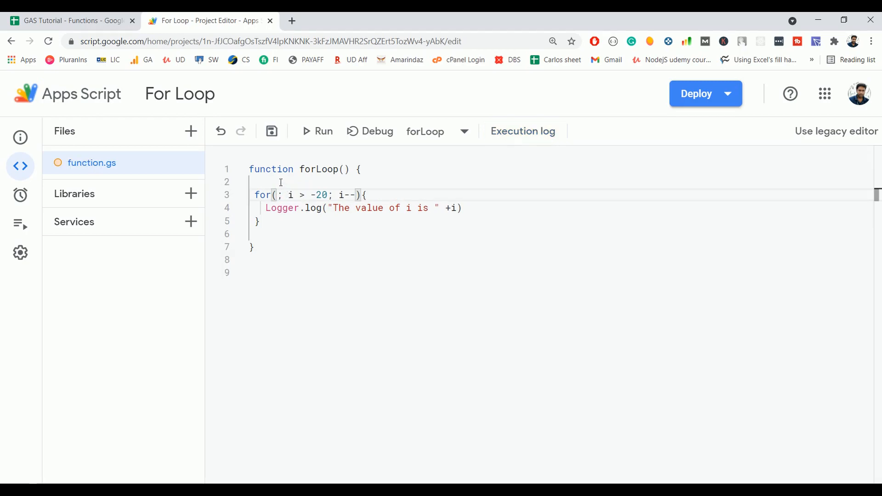
{"action": "type", "text": "var i=0"}
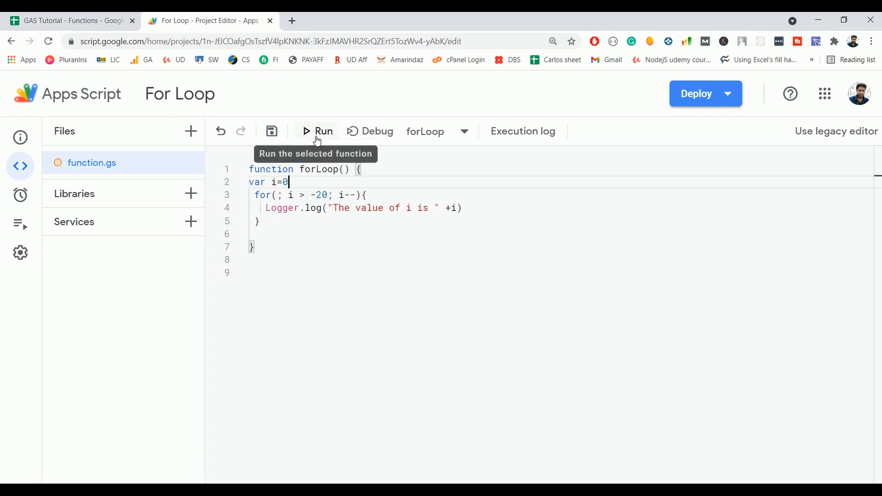
{"action": "left_click", "coordinate": [316, 131]}
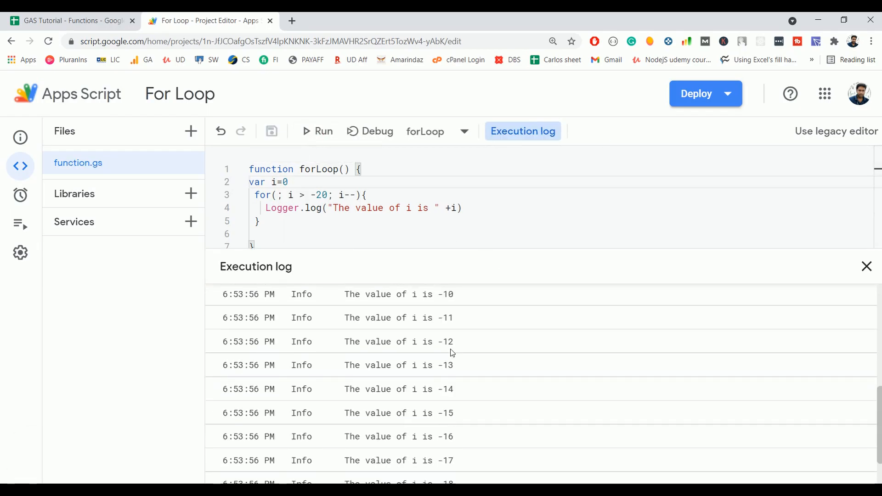
{"action": "scroll", "scroll_direction": "down", "scroll_amount": 3}
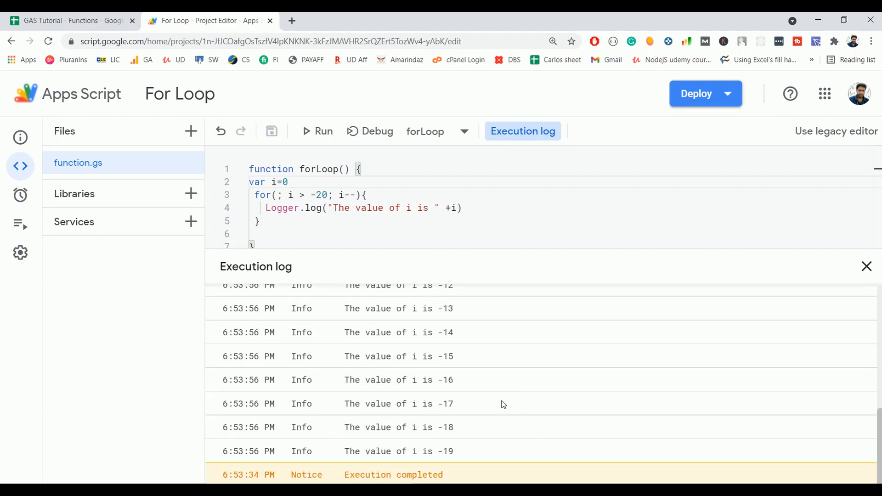
{"action": "left_click", "coordinate": [280, 195]}
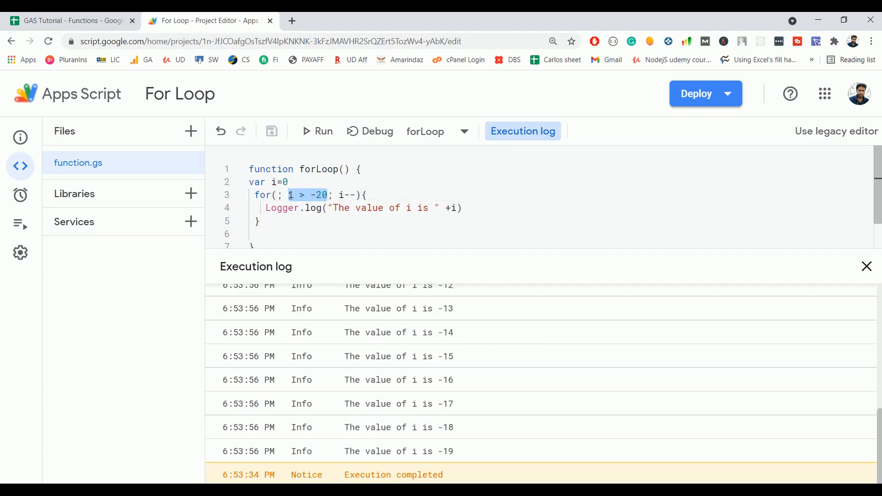
Step: Run forLoop with the condition removed and stop it once values pass -6000
{"action": "left_click", "coordinate": [318, 132]}
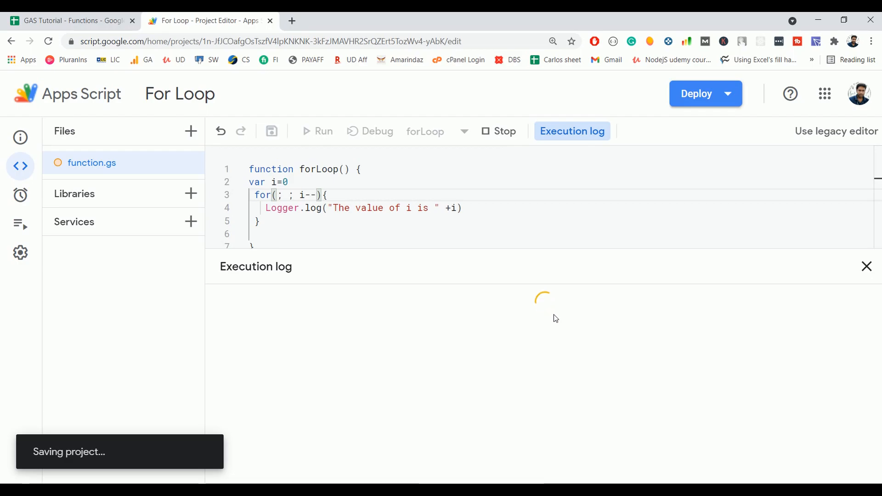
{"action": "mouse_move", "coordinate": [599, 297]}
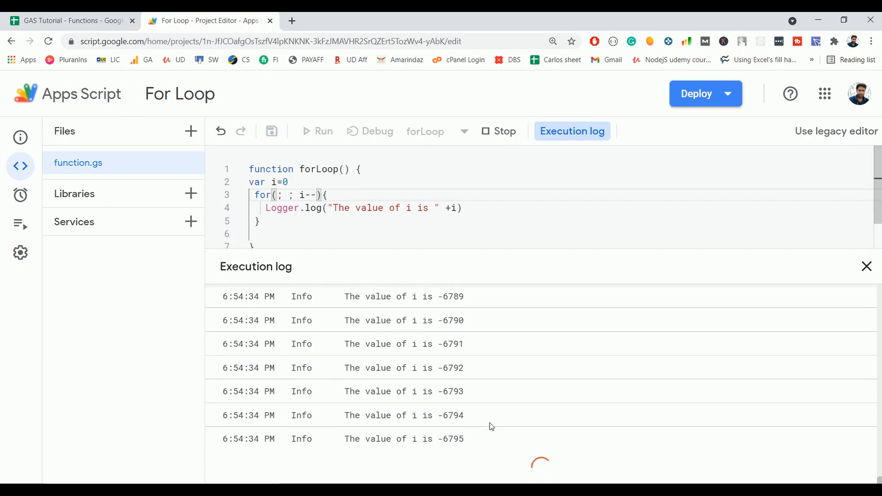
{"action": "mouse_move", "coordinate": [499, 133]}
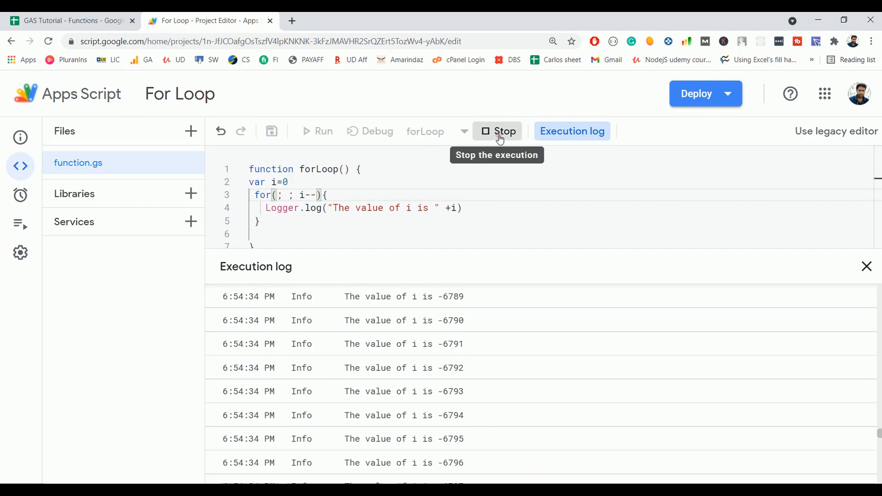
{"action": "left_click", "coordinate": [496, 131]}
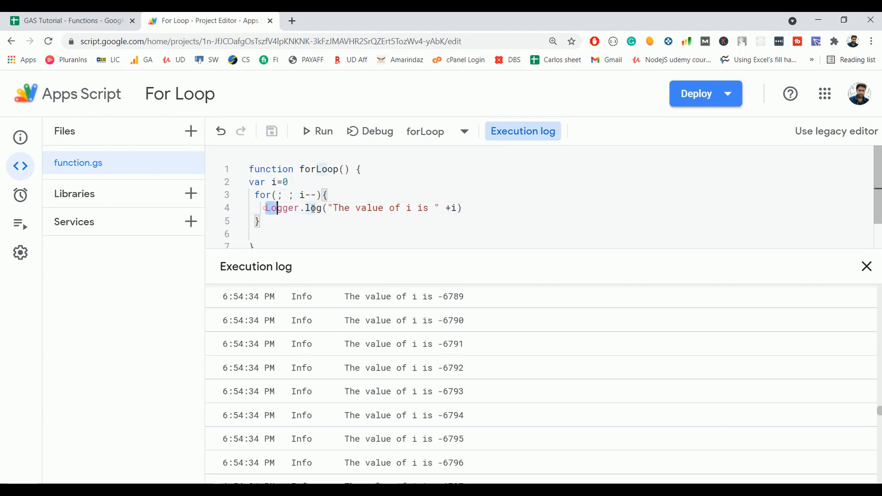
Step: Replace the logging line with if(i == -300){ break } and run forLoop
{"action": "left_click_drag", "start_coordinate": [265, 208], "coordinate": [462, 208]}
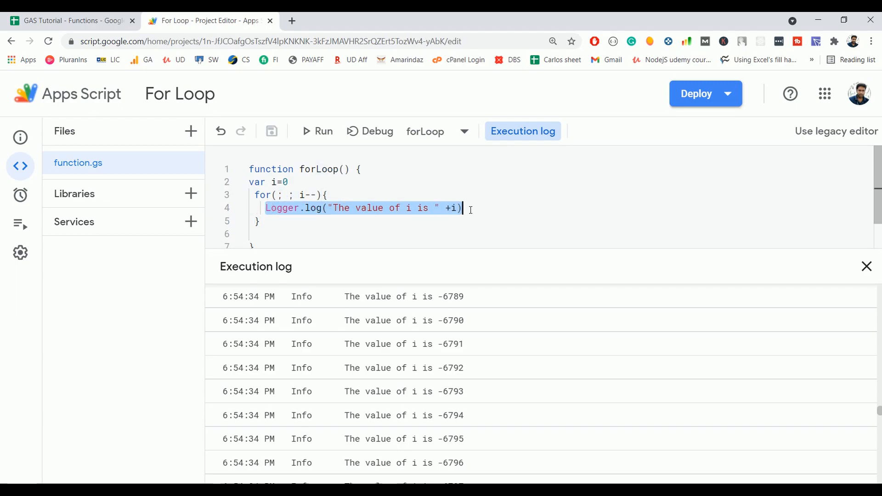
{"action": "type", "text": "if("}
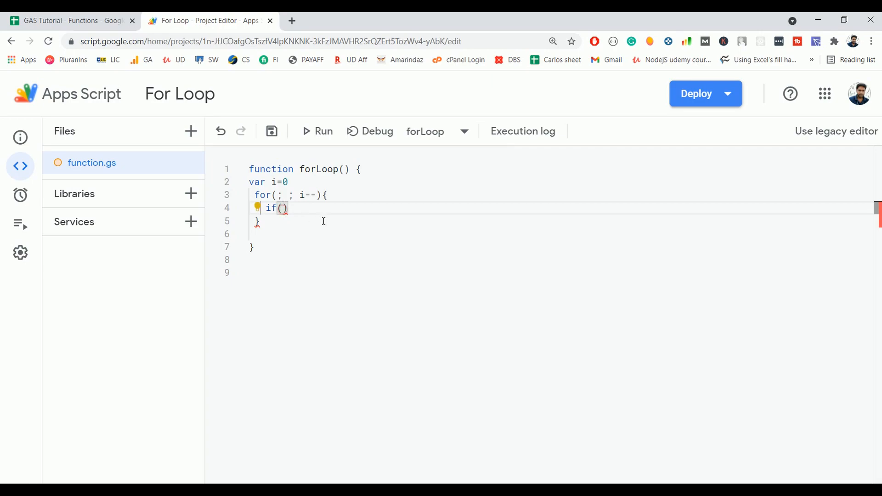
{"action": "type", "text": "i ="}
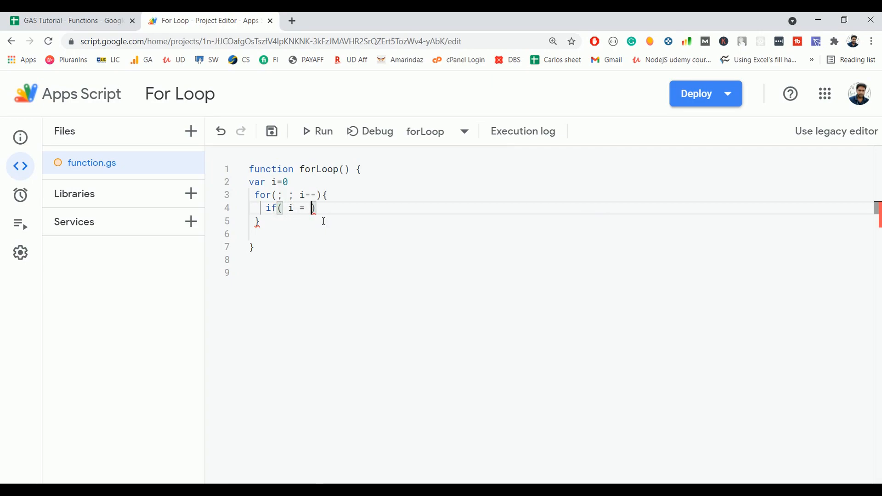
{"action": "type", "text": "="}
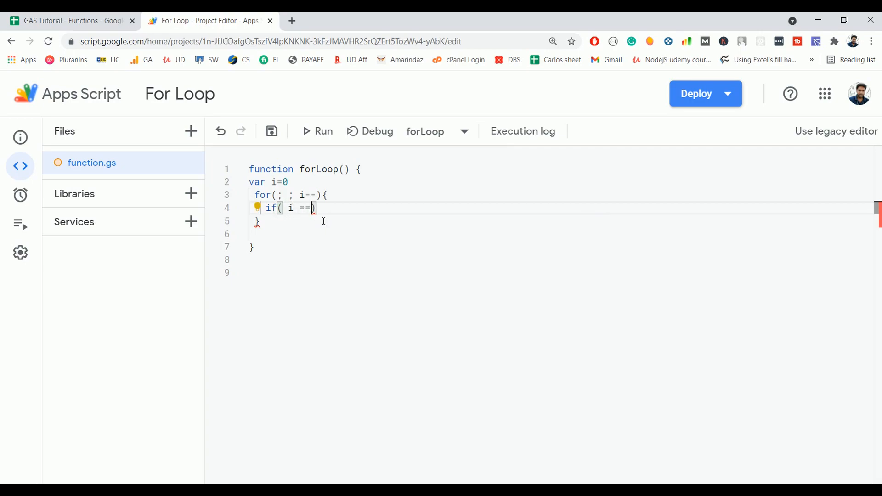
{"action": "type", "text": "-"}
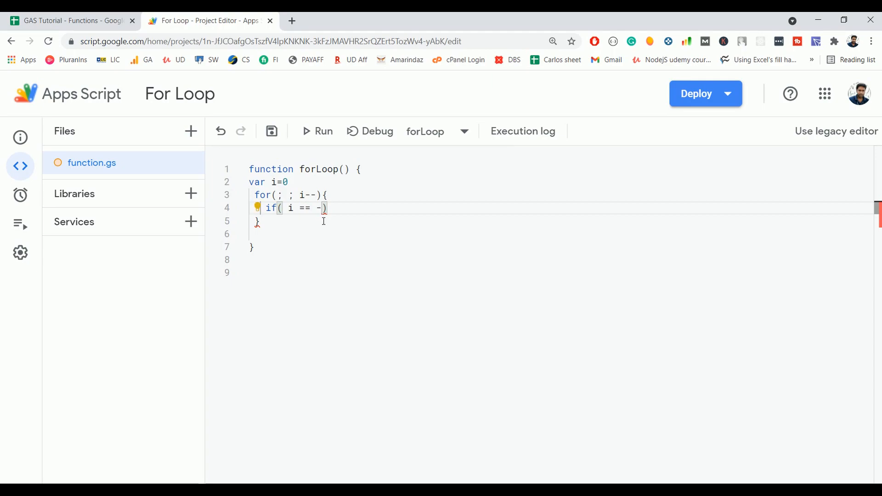
{"action": "type", "text": "300"}
{"action": "type", "text": "break"}
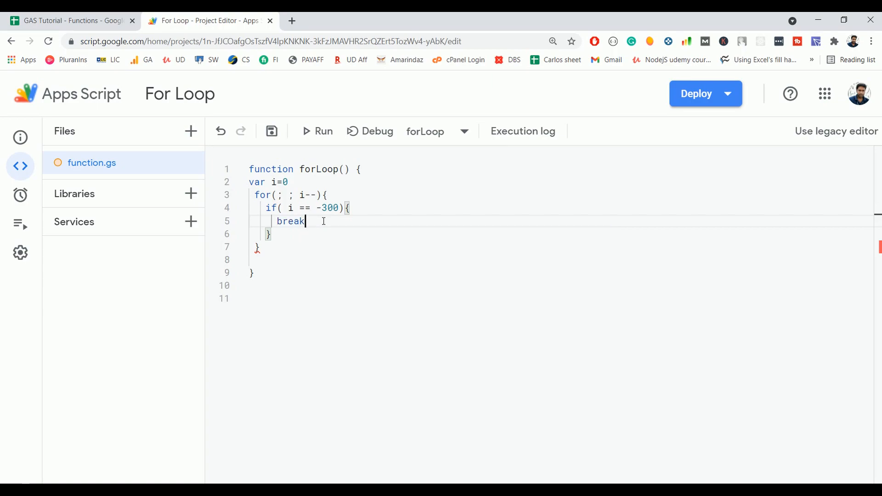
{"action": "left_click", "coordinate": [316, 132]}
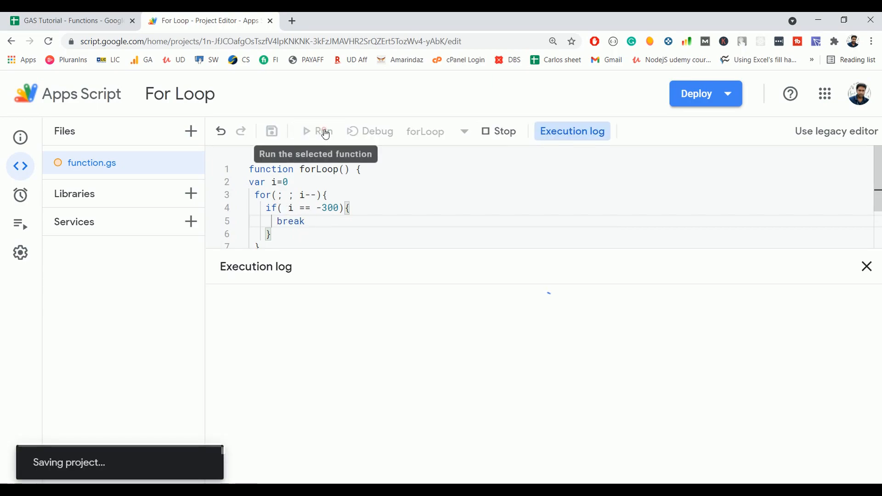
{"action": "left_click", "coordinate": [318, 132]}
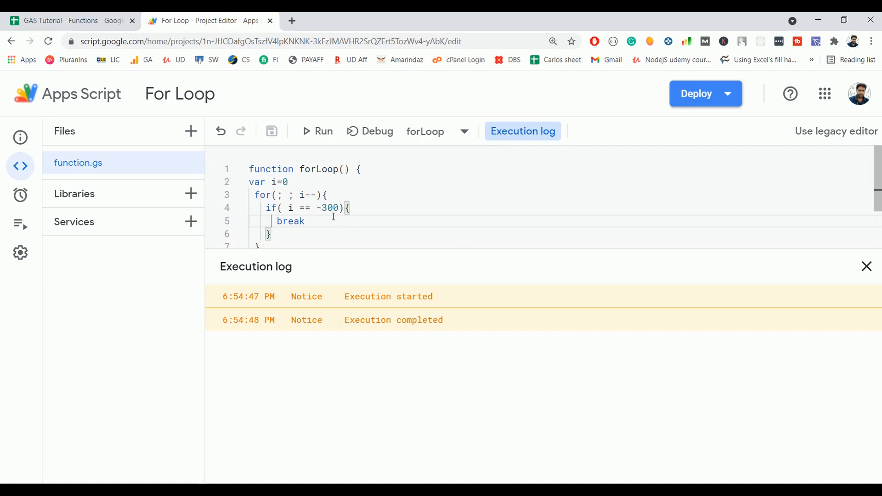
{"action": "mouse_move", "coordinate": [322, 243]}
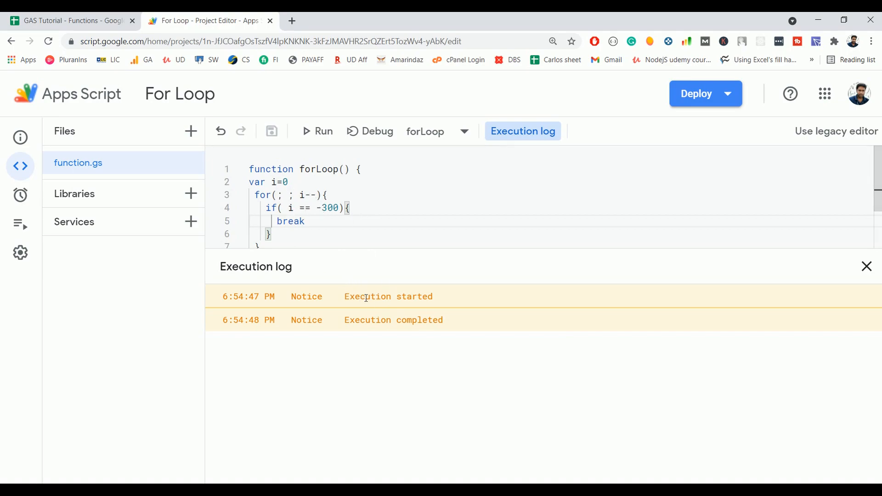
Step: Log "The value of i " + i before the break, run, and confirm the log shows -300
{"action": "type", "text": "Logger.log"}
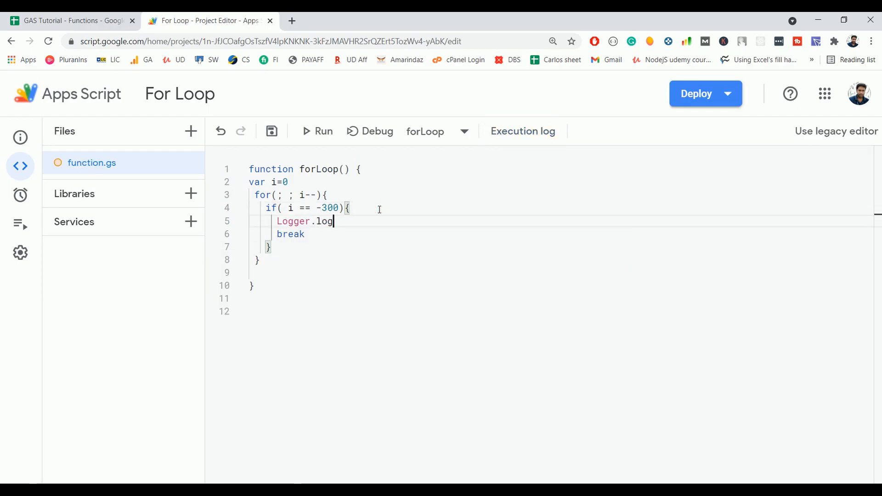
{"action": "type", "text": "(The val"}
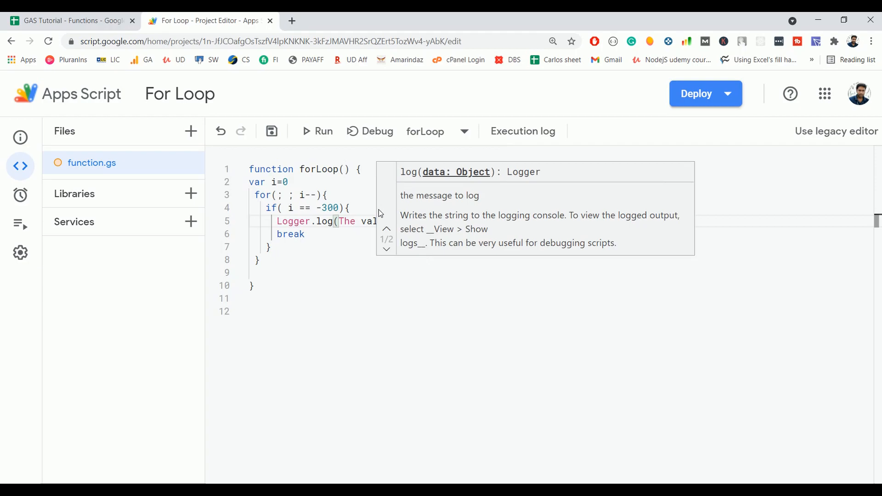
{"action": "left_click", "coordinate": [317, 131]}
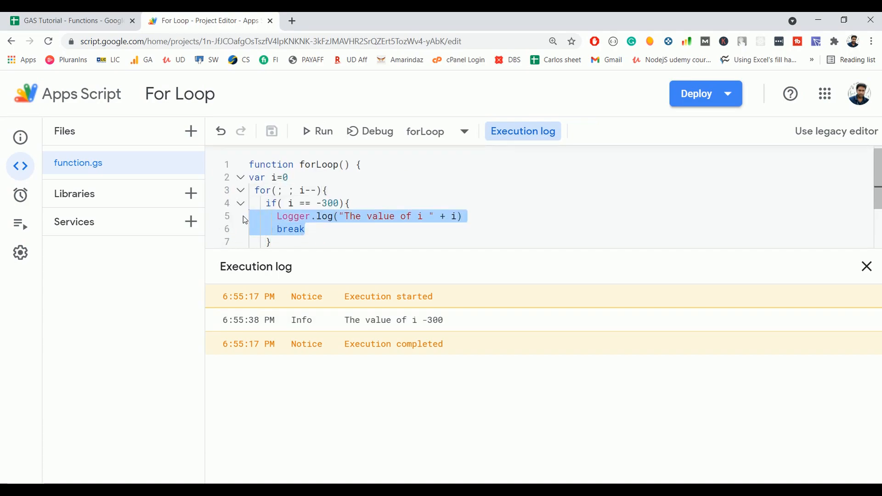
{"action": "scroll", "scroll_direction": "down", "scroll_amount": 3}
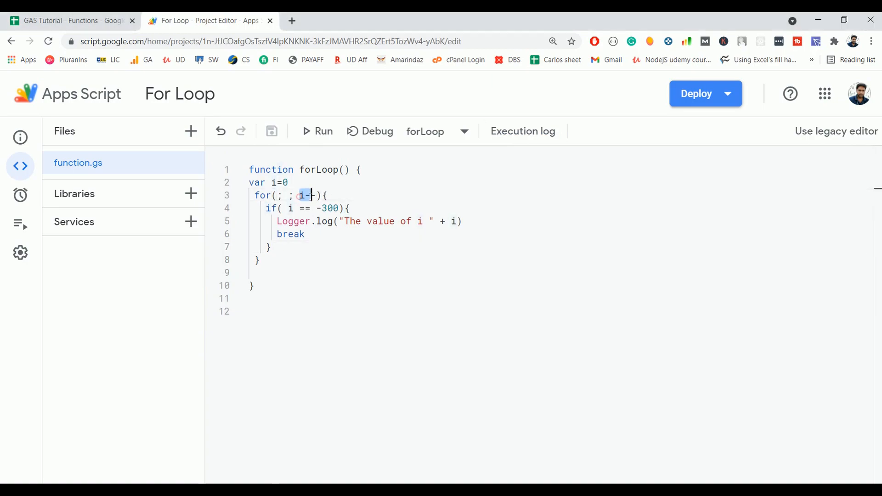
Step: Move i-- into the loop body with an empty for(;;) header, rerun, and confirm it logs -300
{"action": "type", "text": "--;"}
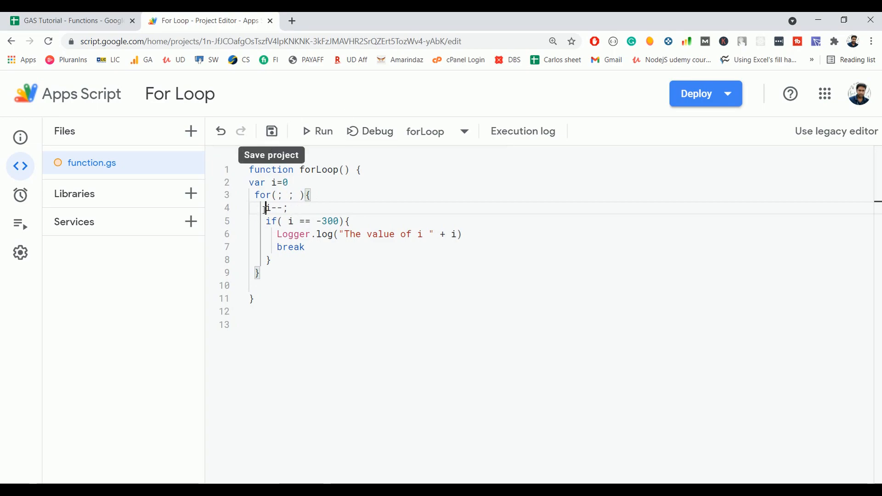
{"action": "left_click", "coordinate": [316, 131]}
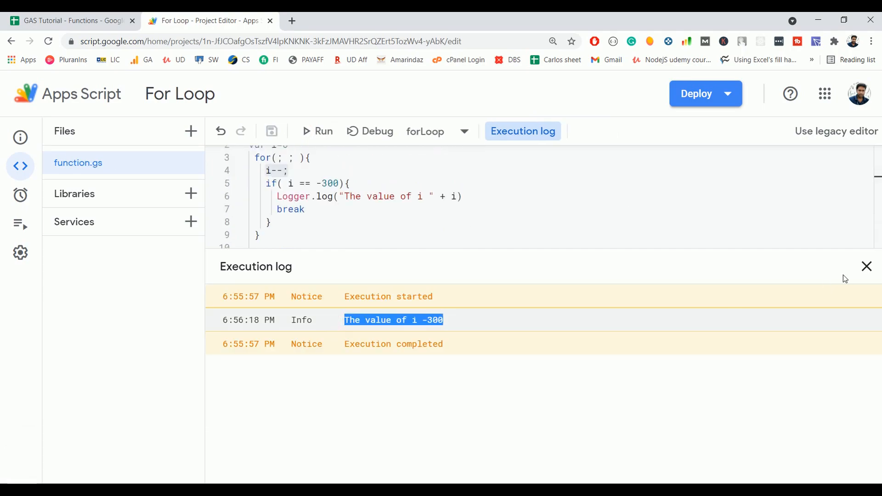
{"action": "left_click", "coordinate": [867, 266]}
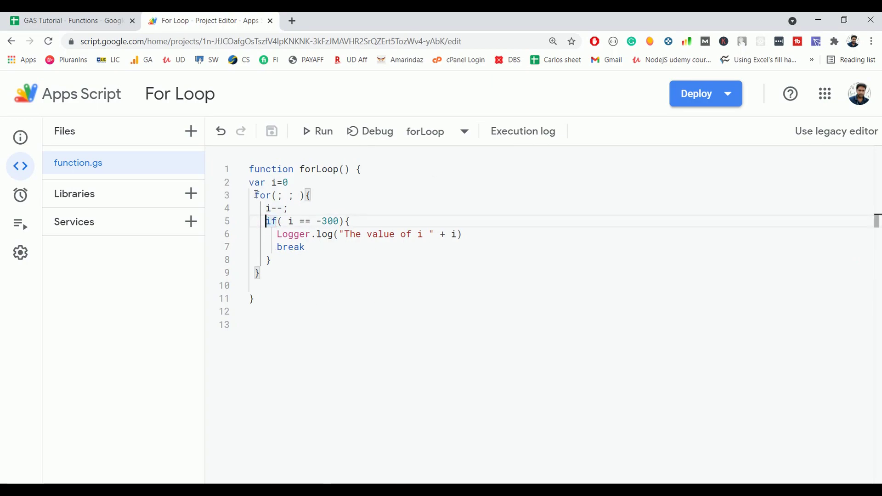
{"action": "left_click_drag", "start_coordinate": [254, 195], "coordinate": [273, 259]}
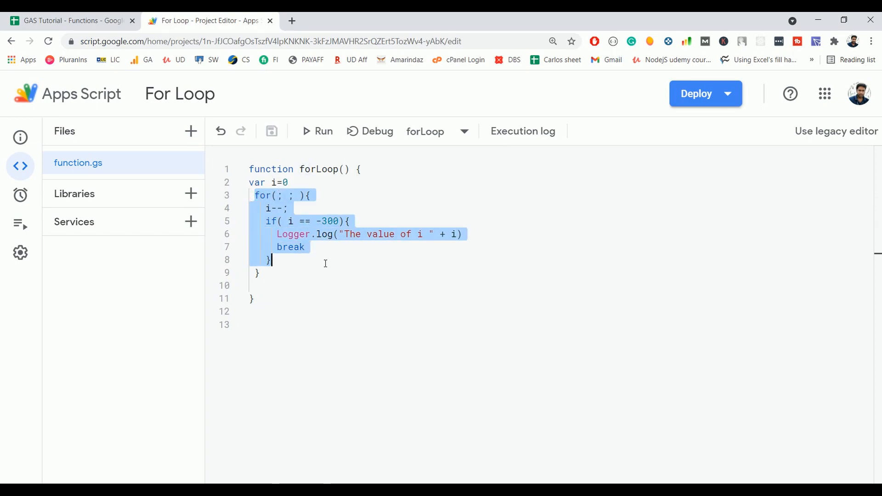
{"action": "mouse_move", "coordinate": [313, 247]}
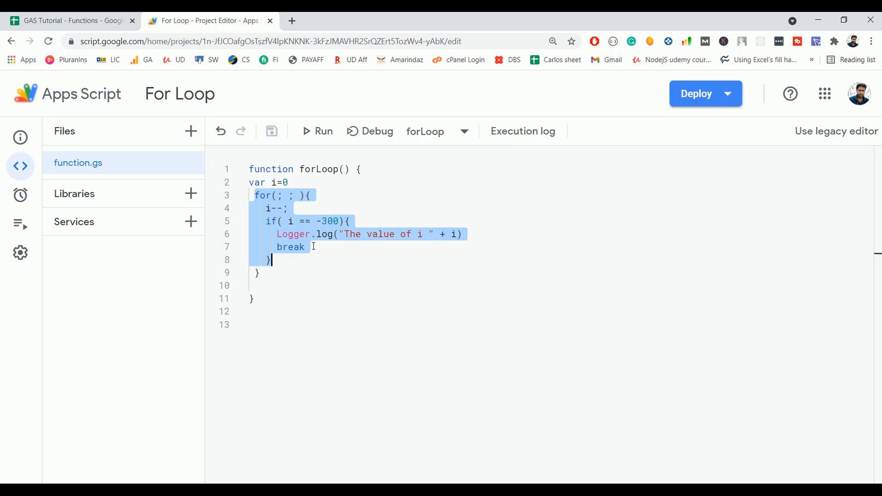